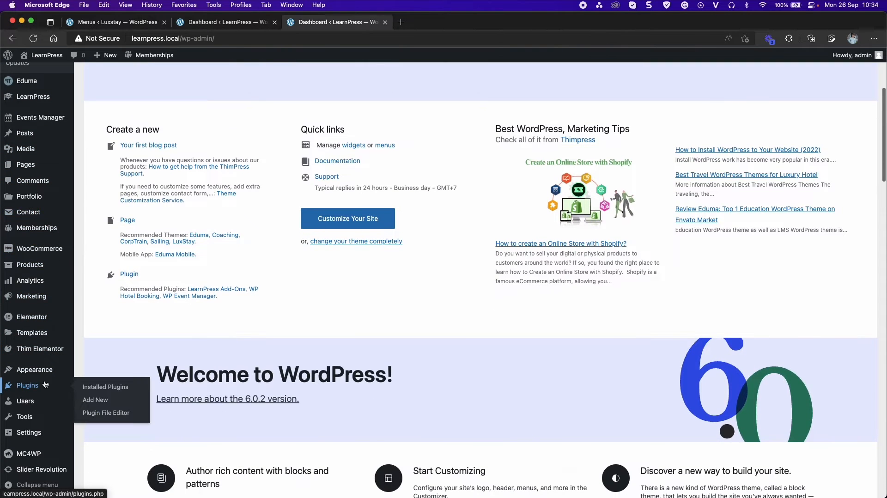
Go to the Add Plugins page to reach the plugin upload form.
{"action": "left_click", "coordinate": [95, 400]}
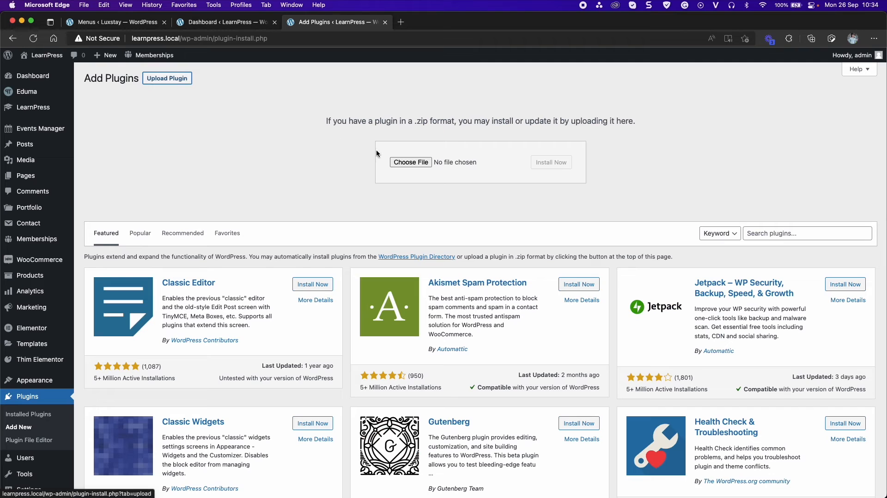
Attach learnpress-gradebook.4.0.3-rzrj82.zip from the Desktop to the upload form.
{"action": "left_click", "coordinate": [411, 163]}
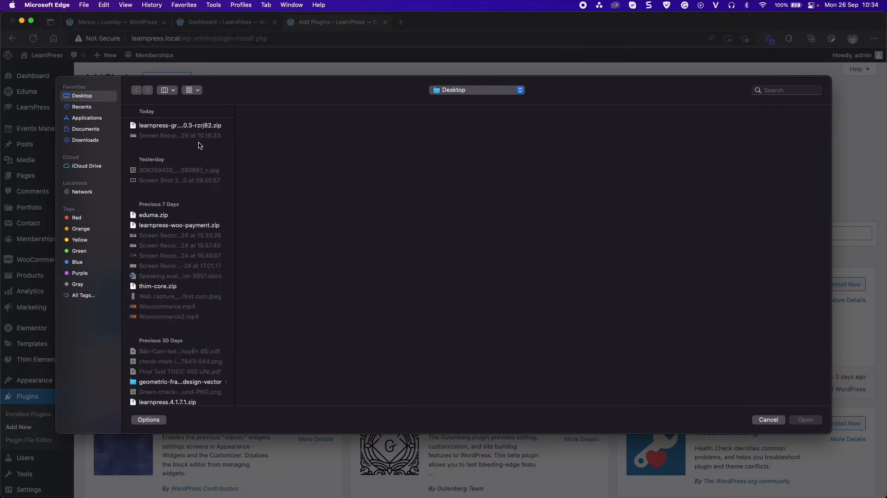
{"action": "left_click", "coordinate": [179, 125]}
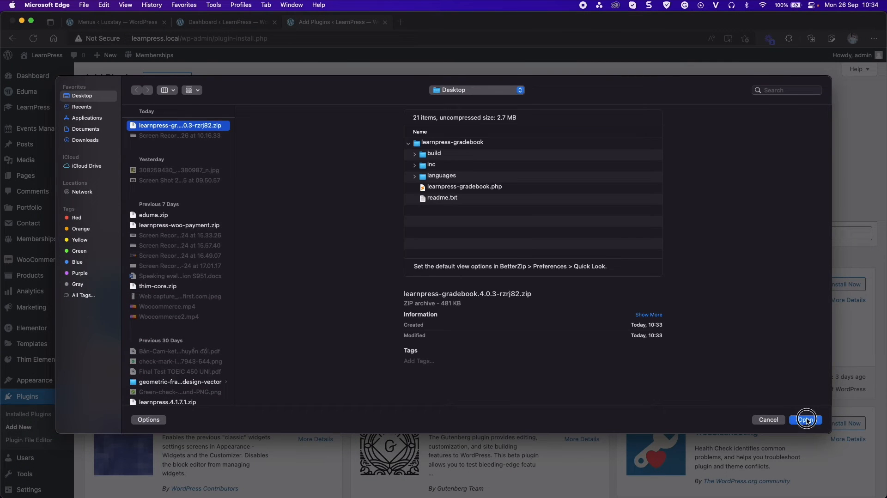
{"action": "left_click", "coordinate": [806, 420]}
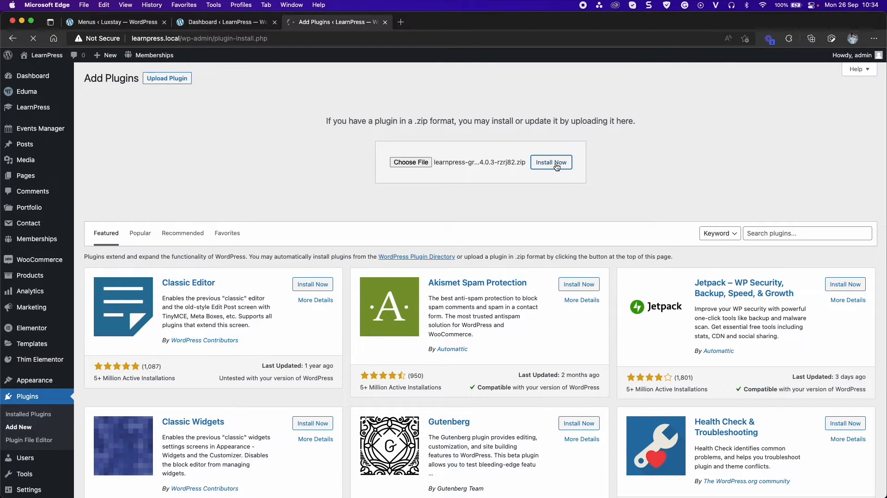
Install and activate the uploaded LearnPress Gradebook plugin.
{"action": "left_click", "coordinate": [550, 162]}
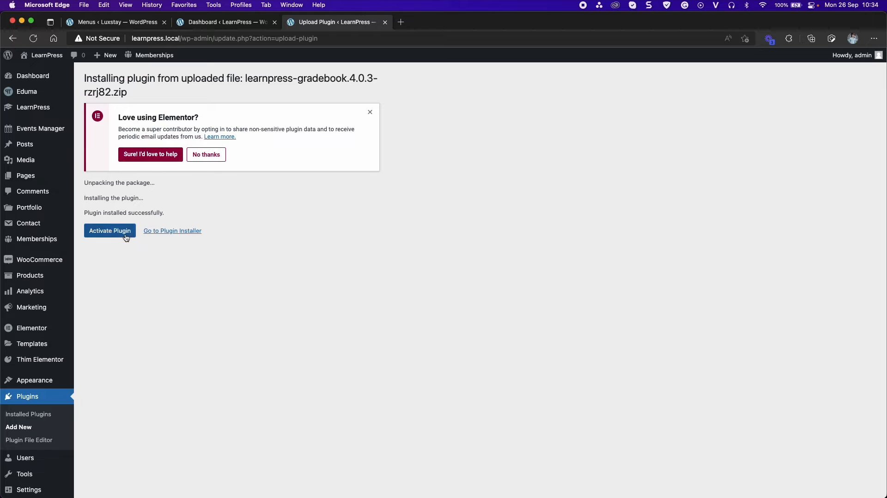
{"action": "left_click", "coordinate": [110, 231]}
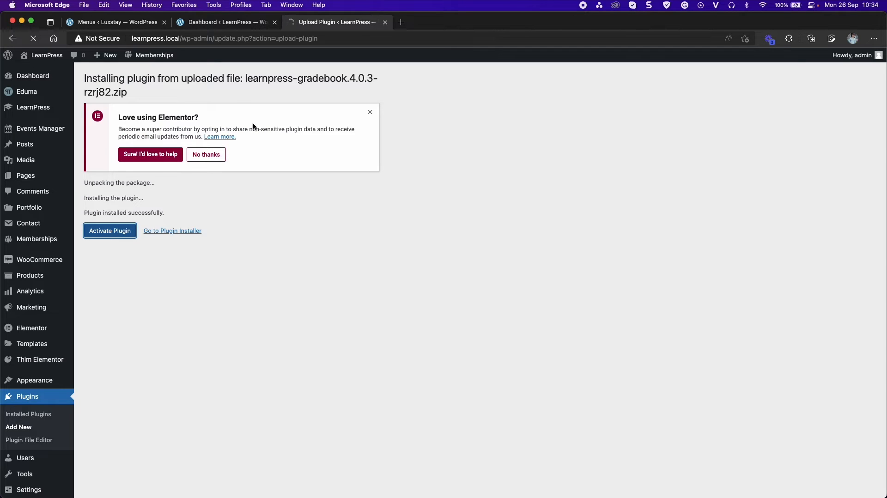
{"action": "mouse_move", "coordinate": [236, 162]}
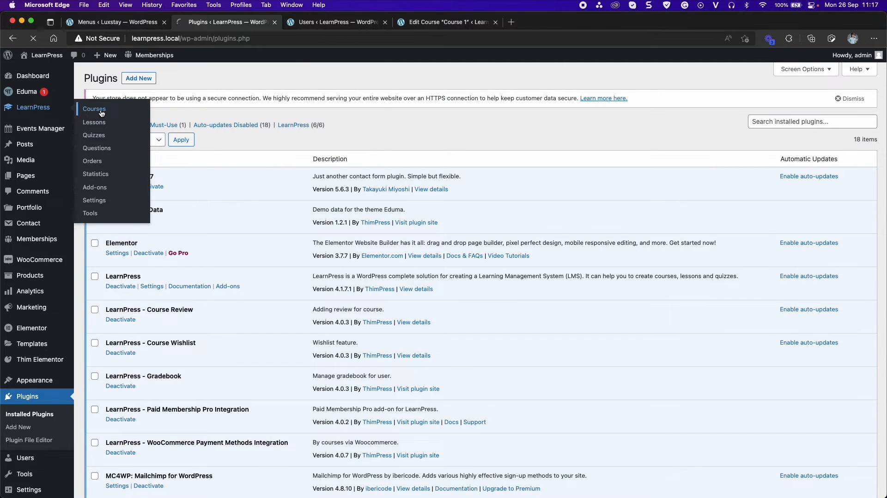
Open Course 1's gradebook from the LearnPress Courses list.
{"action": "left_click", "coordinate": [94, 108]}
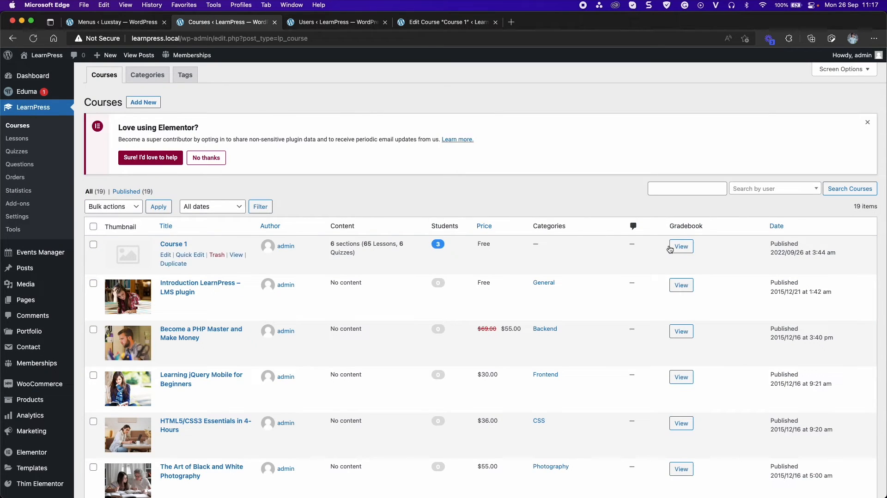
{"action": "left_click", "coordinate": [681, 246]}
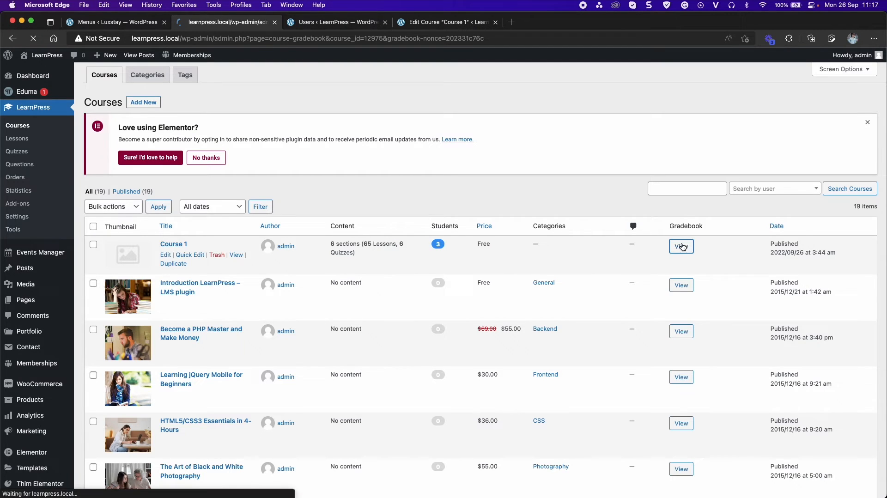
Display Chart 1 and Chart 2 for Course 1's three-student gradebook.
{"action": "left_click", "coordinate": [682, 246]}
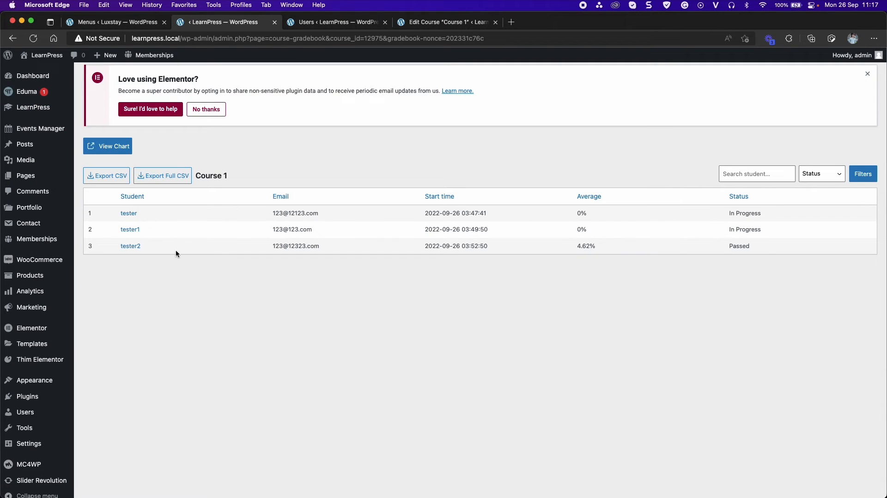
{"action": "mouse_move", "coordinate": [284, 236]}
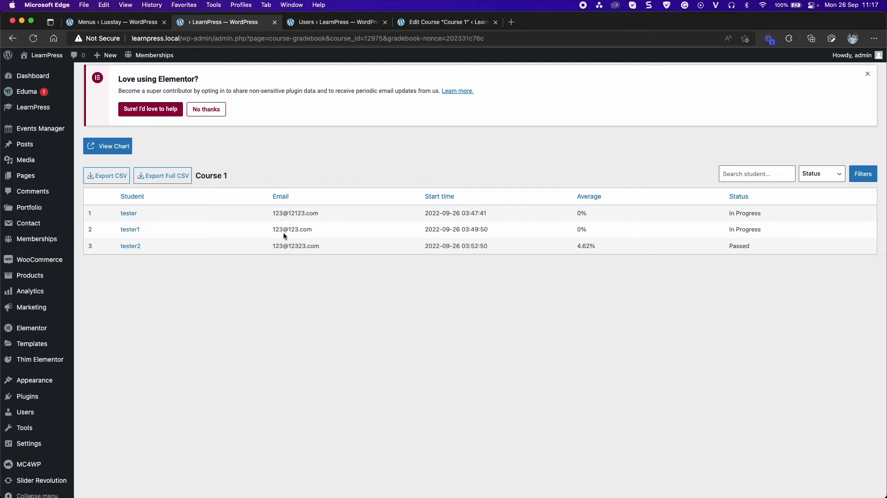
{"action": "mouse_move", "coordinate": [622, 203]}
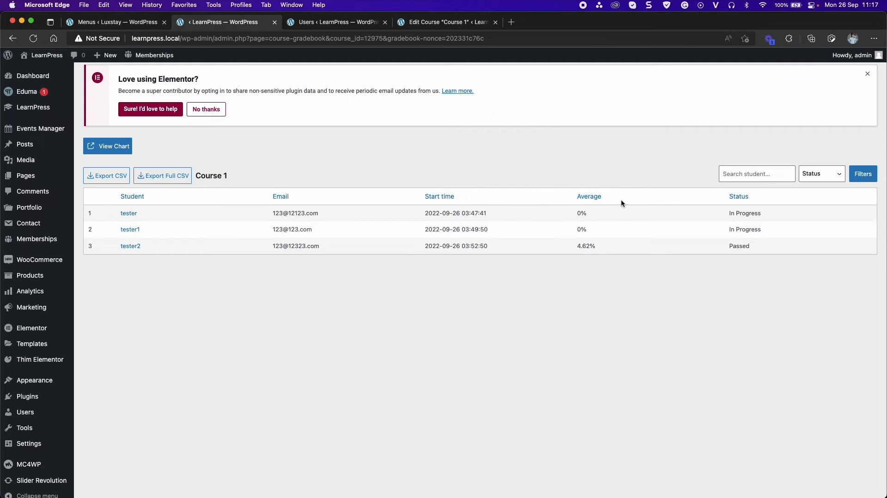
{"action": "mouse_move", "coordinate": [643, 226]}
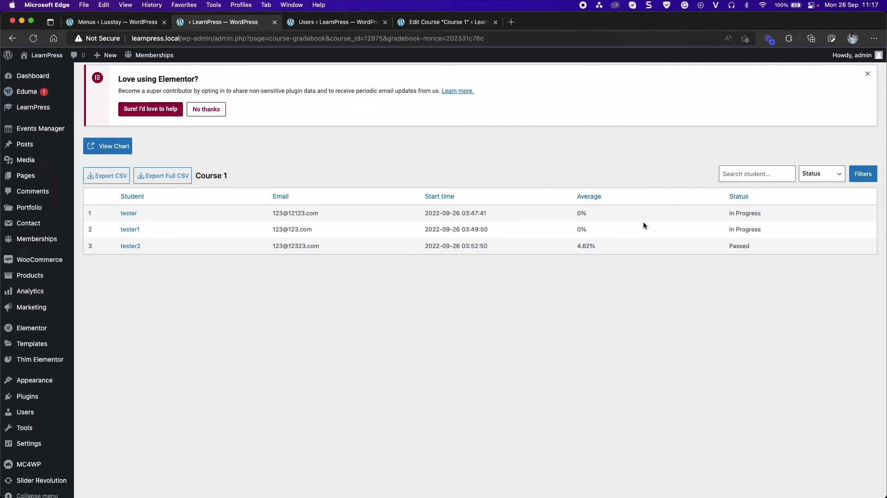
{"action": "left_click", "coordinate": [108, 146]}
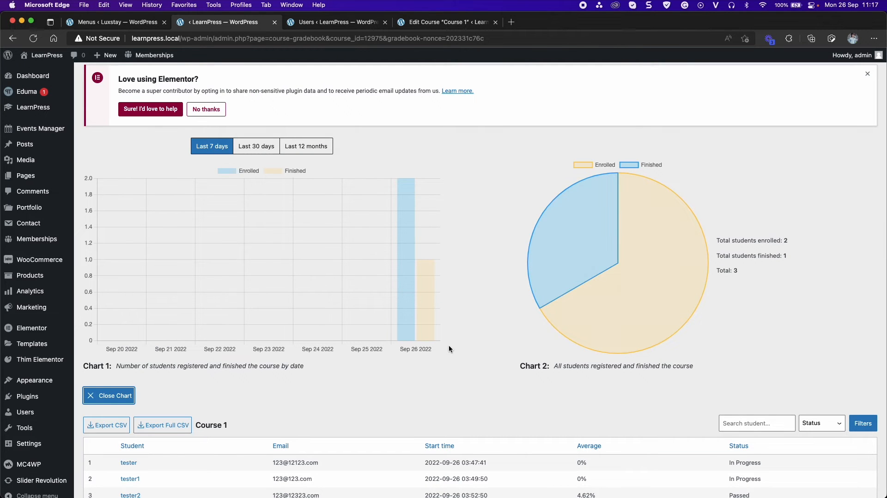
{"action": "scroll", "scroll_direction": "down", "scroll_amount": 3}
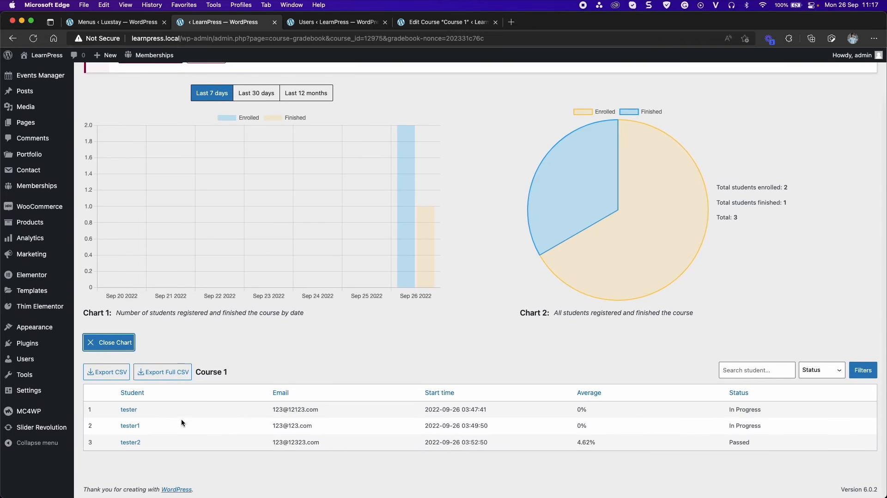
Open tester's lesson and quiz progress in Course 1's gradebook.
{"action": "left_click", "coordinate": [128, 409]}
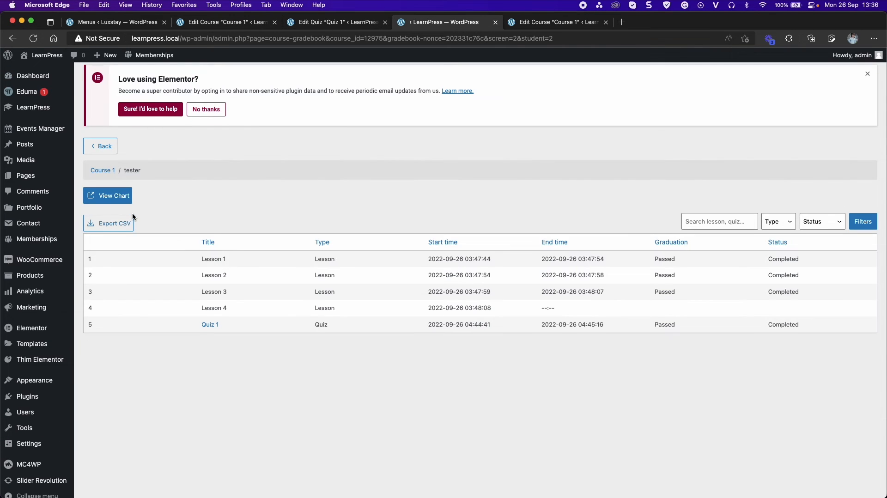
{"action": "mouse_move", "coordinate": [231, 378]}
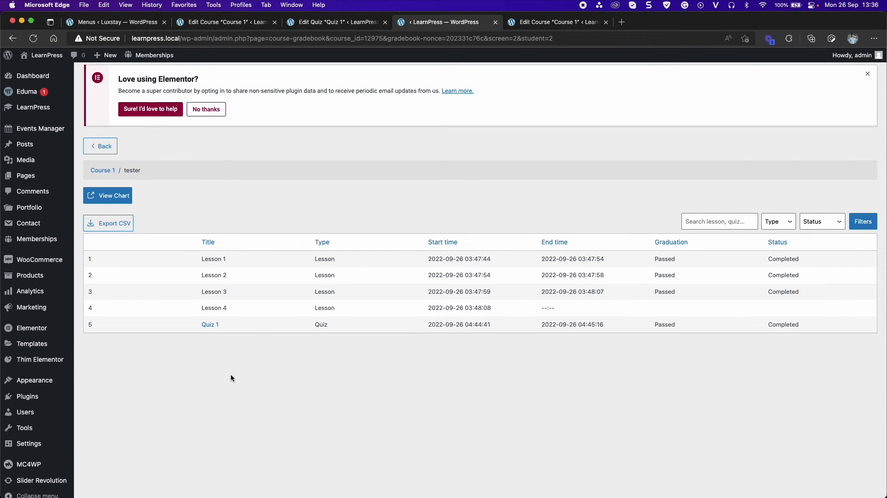
{"action": "mouse_move", "coordinate": [432, 277]}
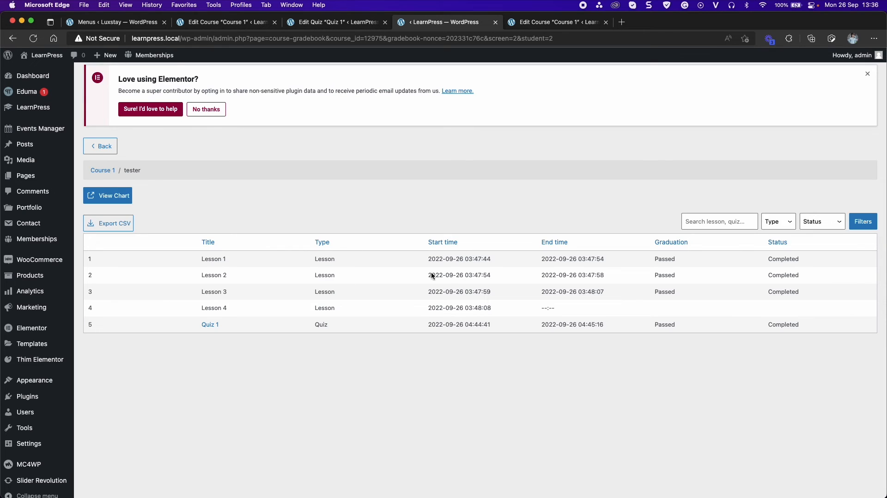
{"action": "mouse_move", "coordinate": [691, 243]}
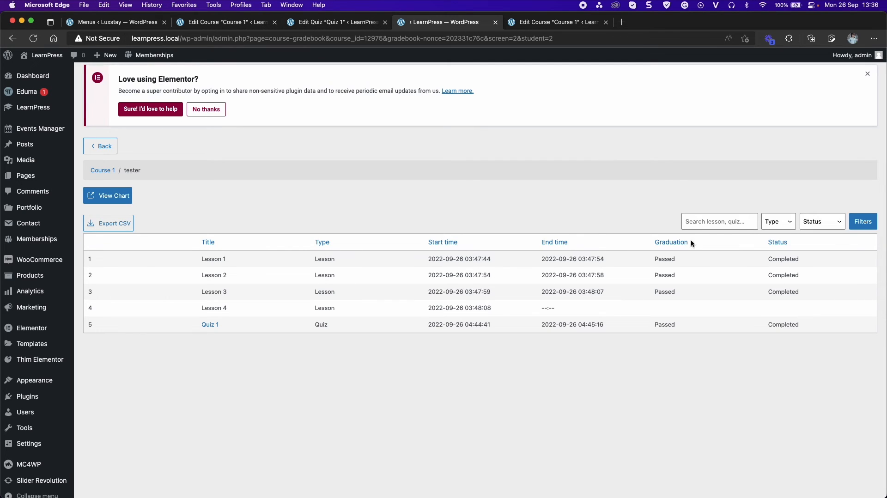
{"action": "mouse_move", "coordinate": [792, 252]}
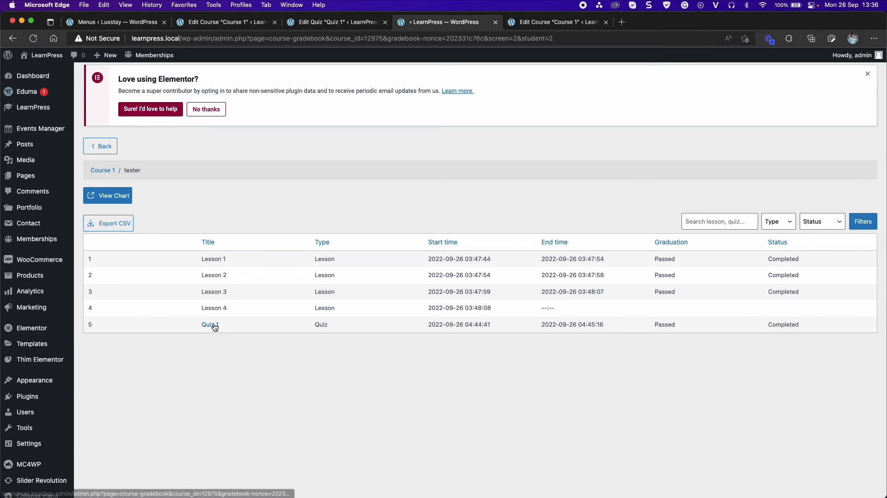
Show tester's Quiz 1 result (85.71%) and Question 1's two retake outcomes.
{"action": "left_click", "coordinate": [209, 324]}
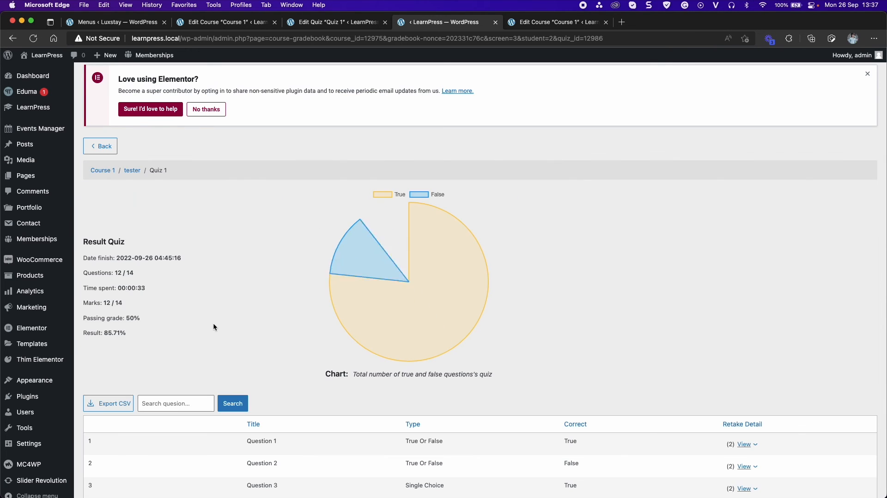
{"action": "scroll", "scroll_direction": "down", "scroll_amount": 3}
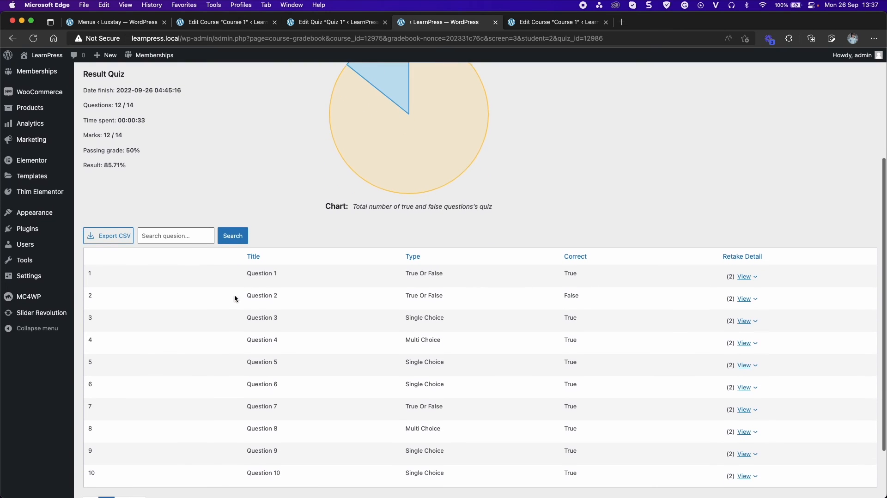
{"action": "scroll", "scroll_direction": "down", "scroll_amount": 3}
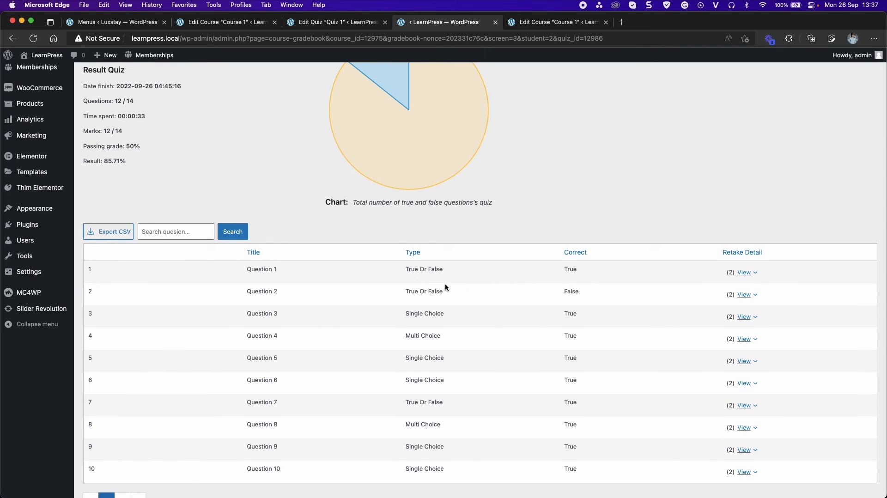
{"action": "mouse_move", "coordinate": [446, 288]}
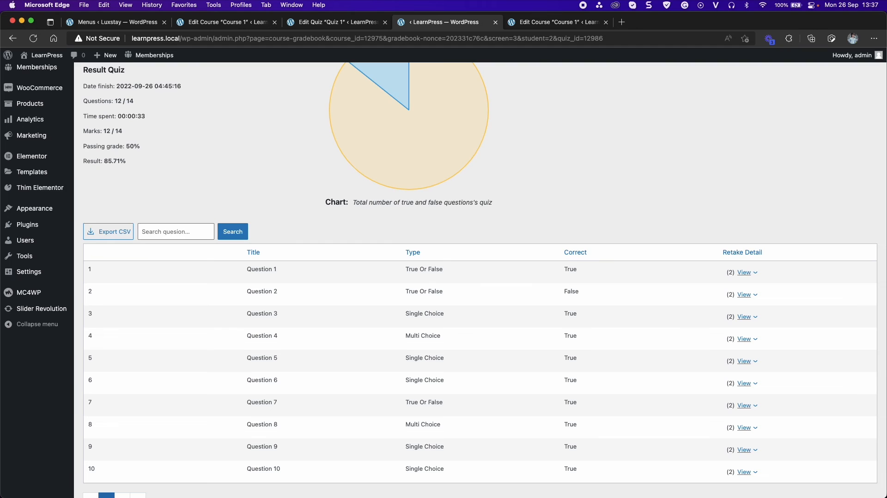
{"action": "mouse_move", "coordinate": [756, 276]}
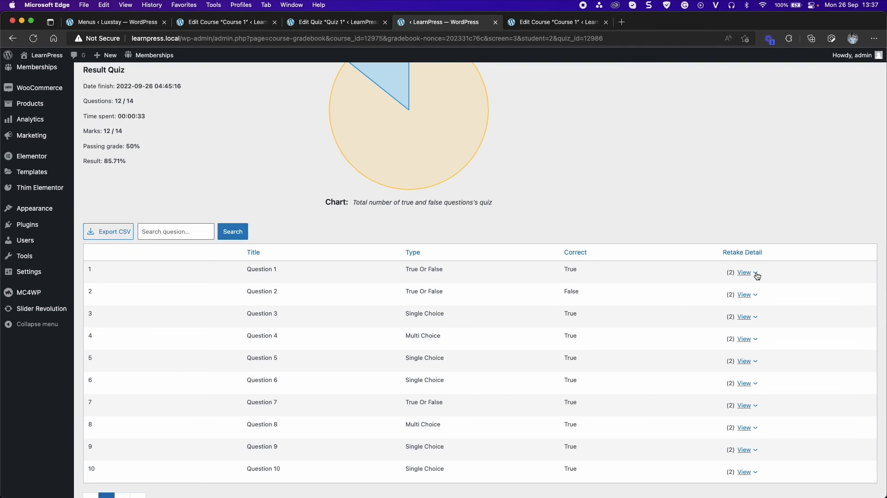
{"action": "left_click", "coordinate": [744, 273]}
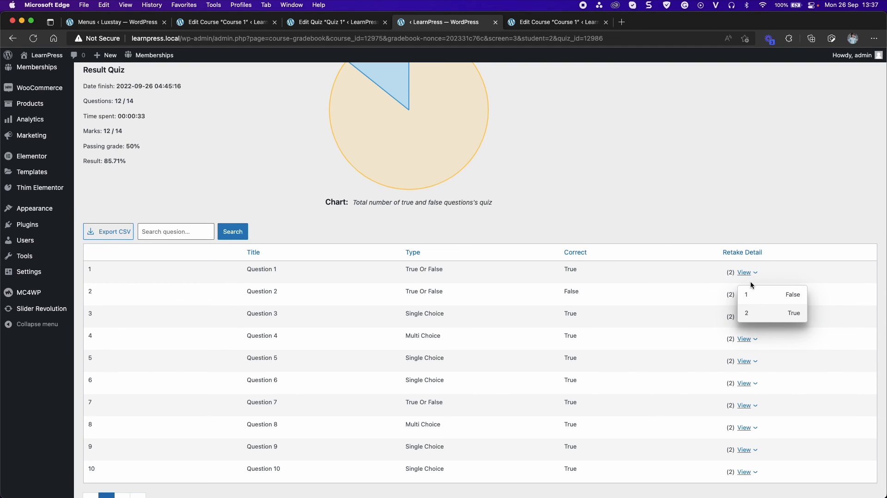